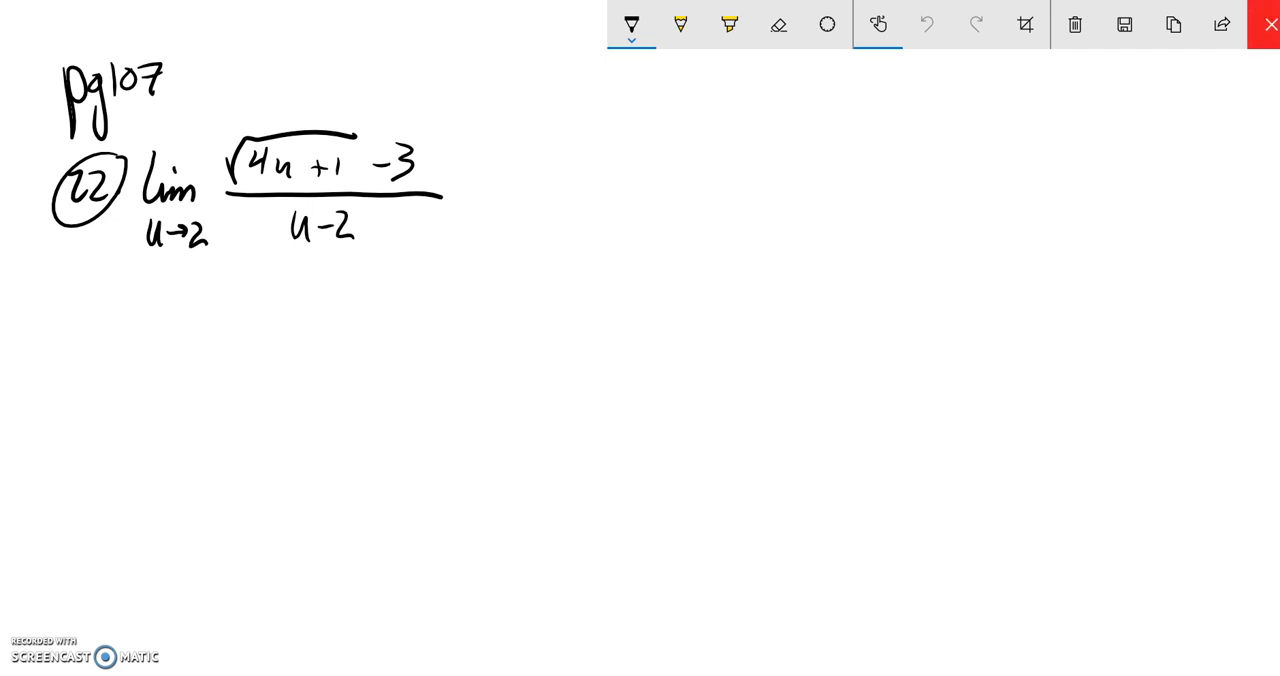
pyautogui.moveTo(1268, 22)
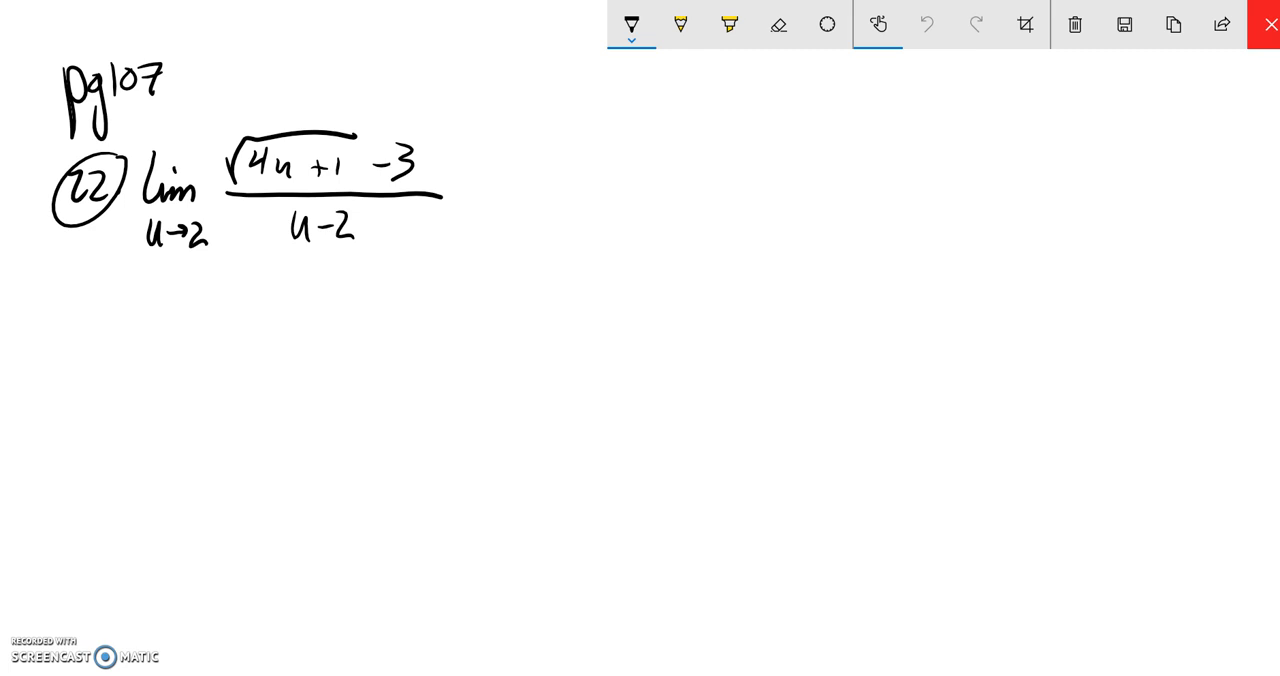
# - Highlight the numerator √(4u+1) − 3 with the yellow highlighter
pyautogui.click(728, 24)
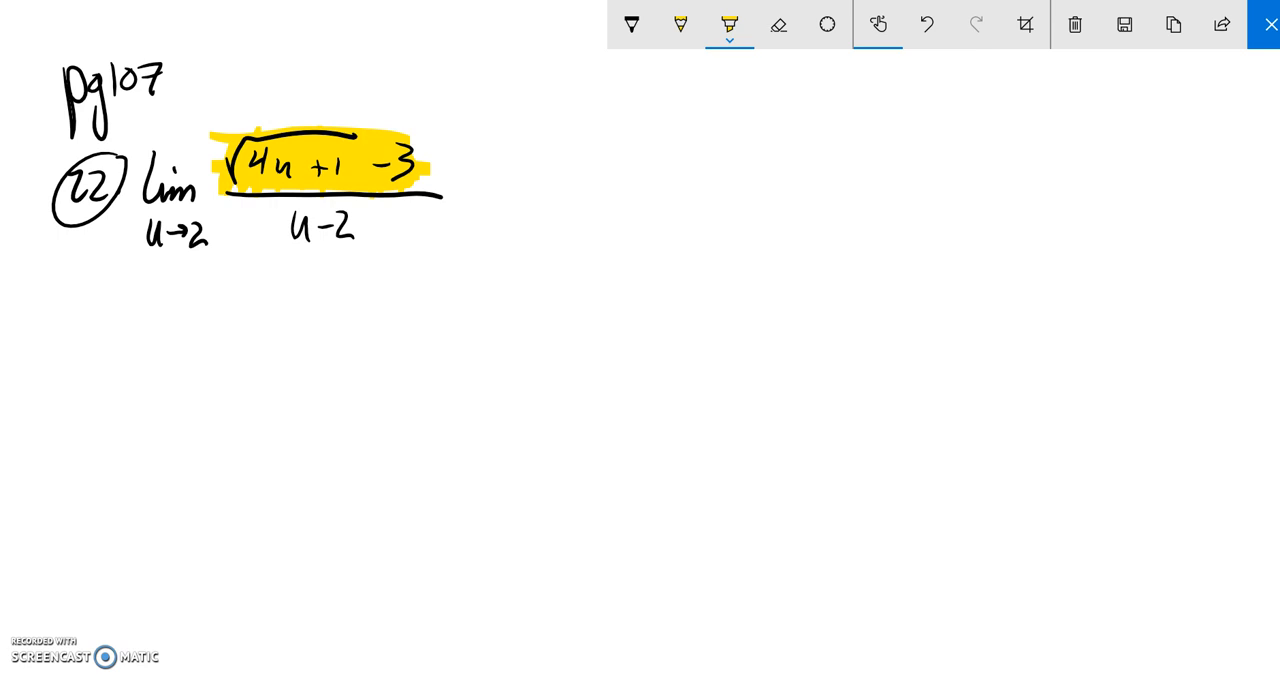
# - In black ink, write the conjugate fraction (√(4u+1)+3)/(√(4u+1)+3) in parentheses beside the limit
pyautogui.click(632, 24)
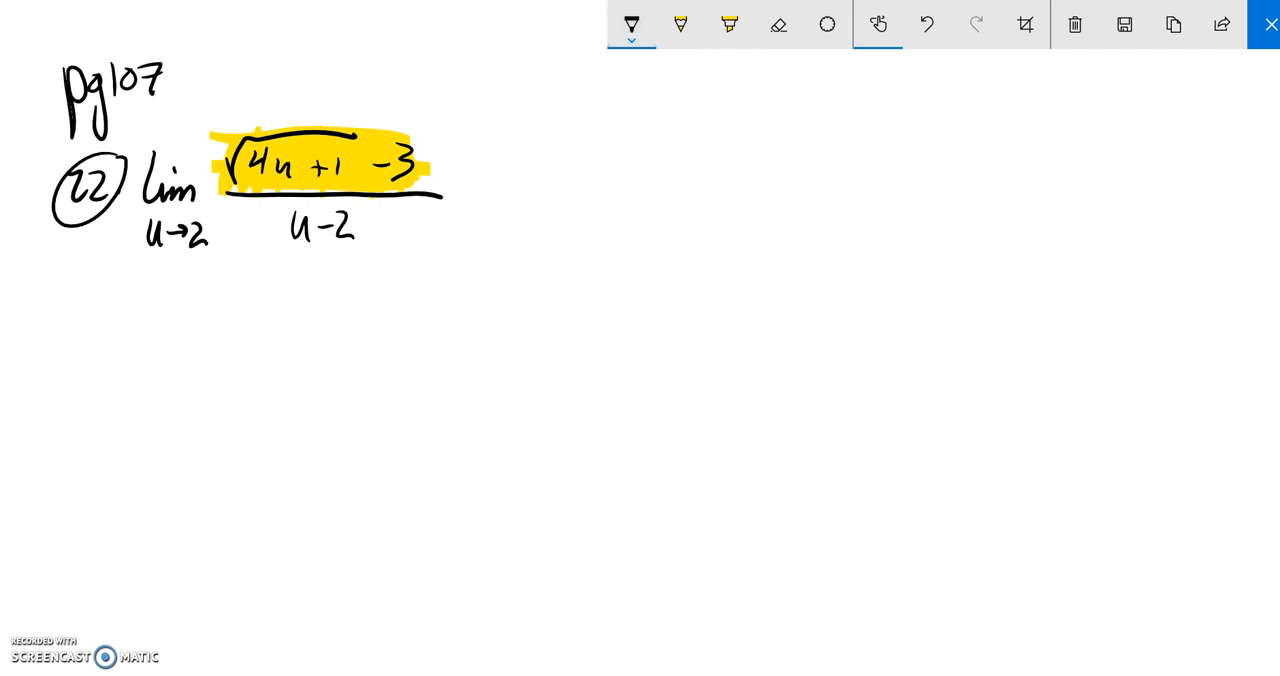
pyautogui.moveTo(480, 196); pyautogui.dragTo(660, 196)
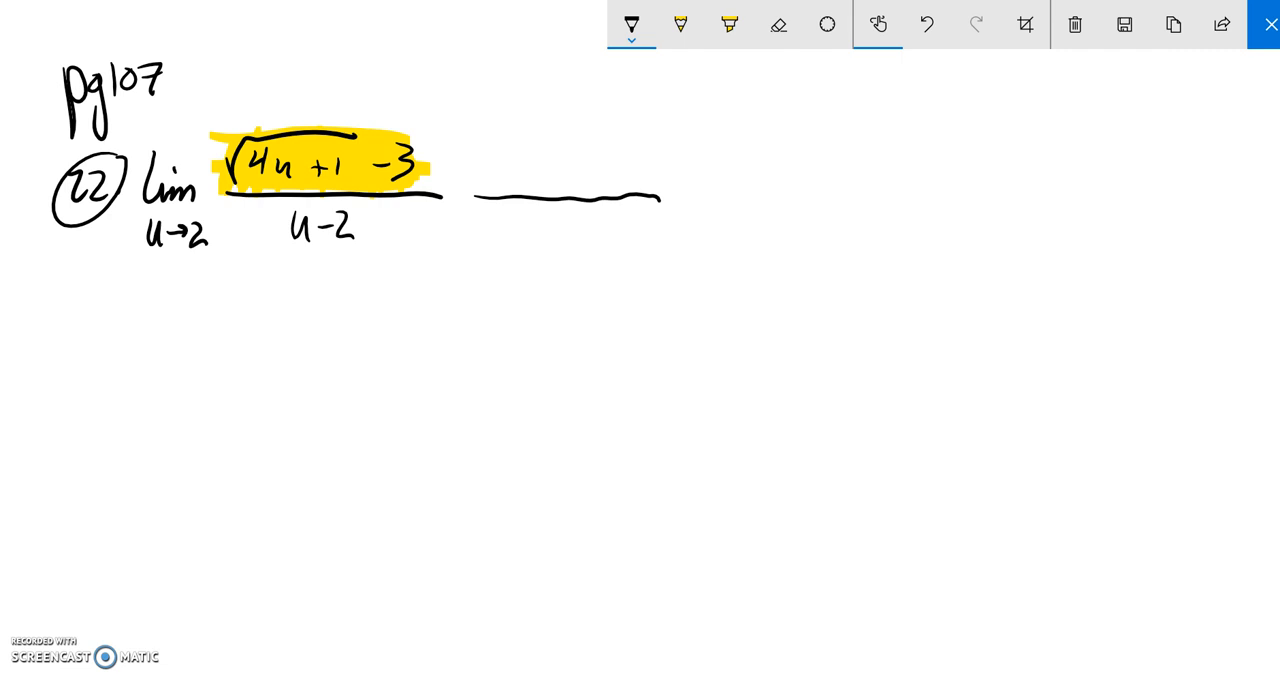
pyautogui.moveTo(484, 176); pyautogui.dragTo(496, 188)
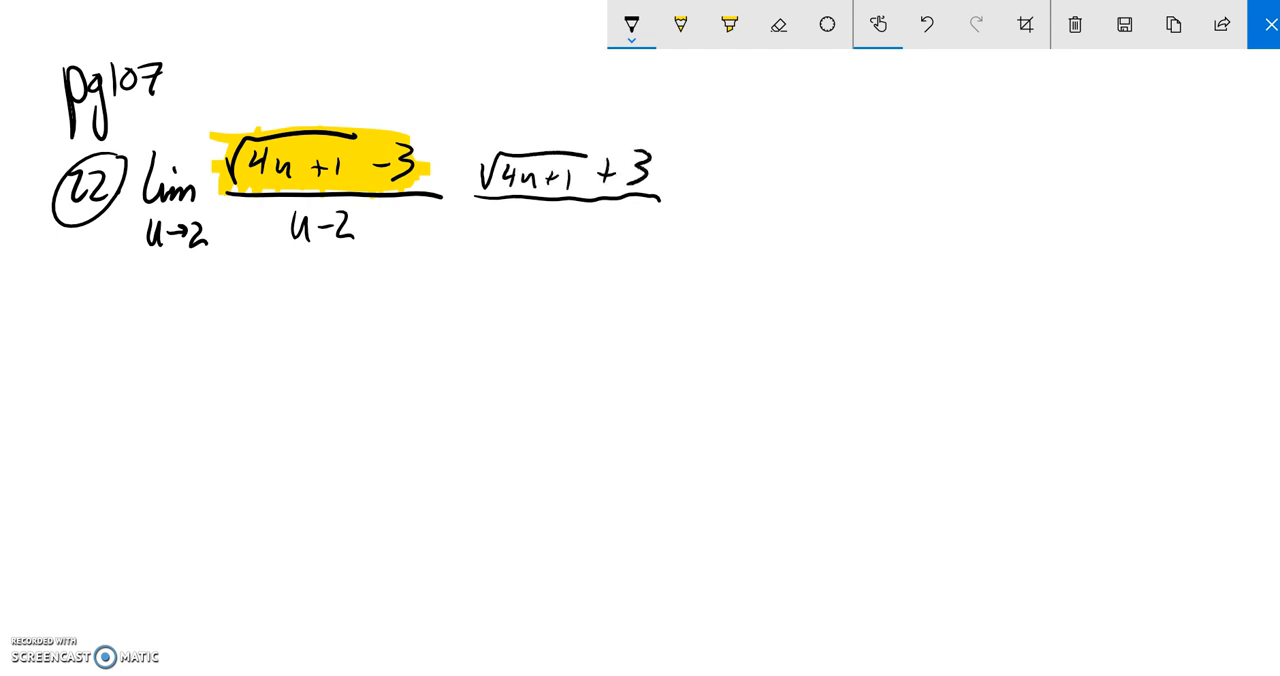
pyautogui.moveTo(470, 224); pyautogui.dragTo(510, 230)
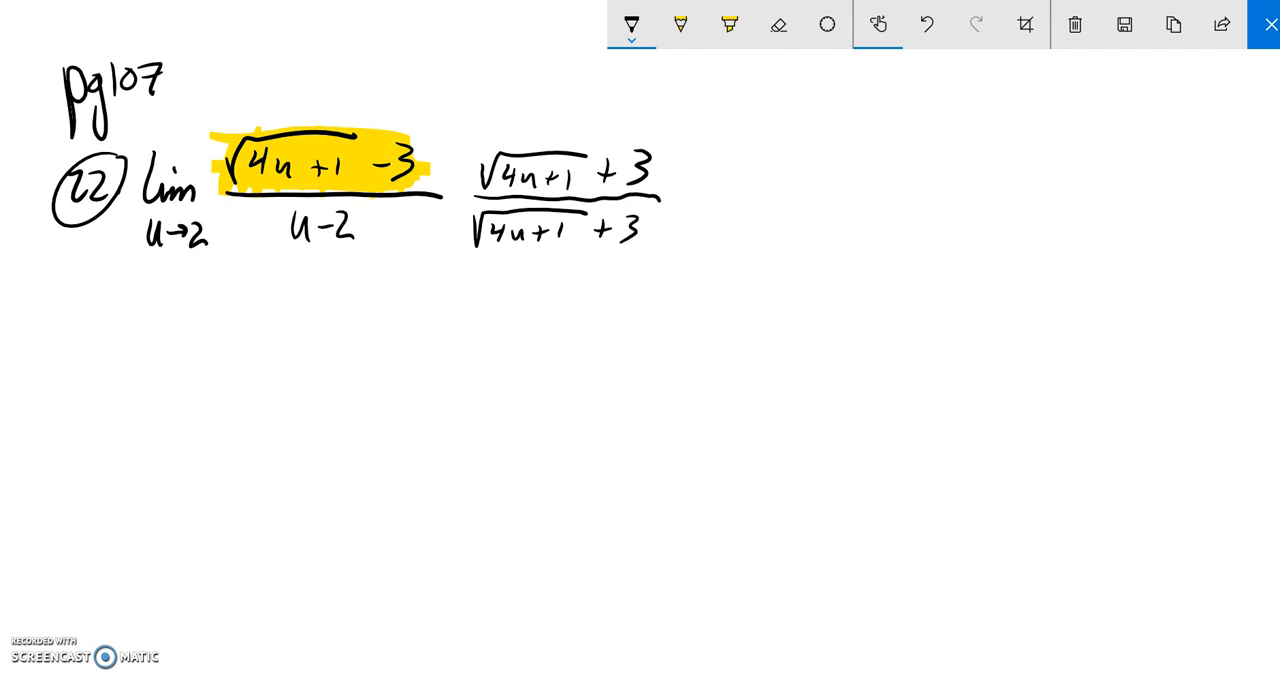
pyautogui.moveTo(690, 204); pyautogui.dragTo(710, 208)
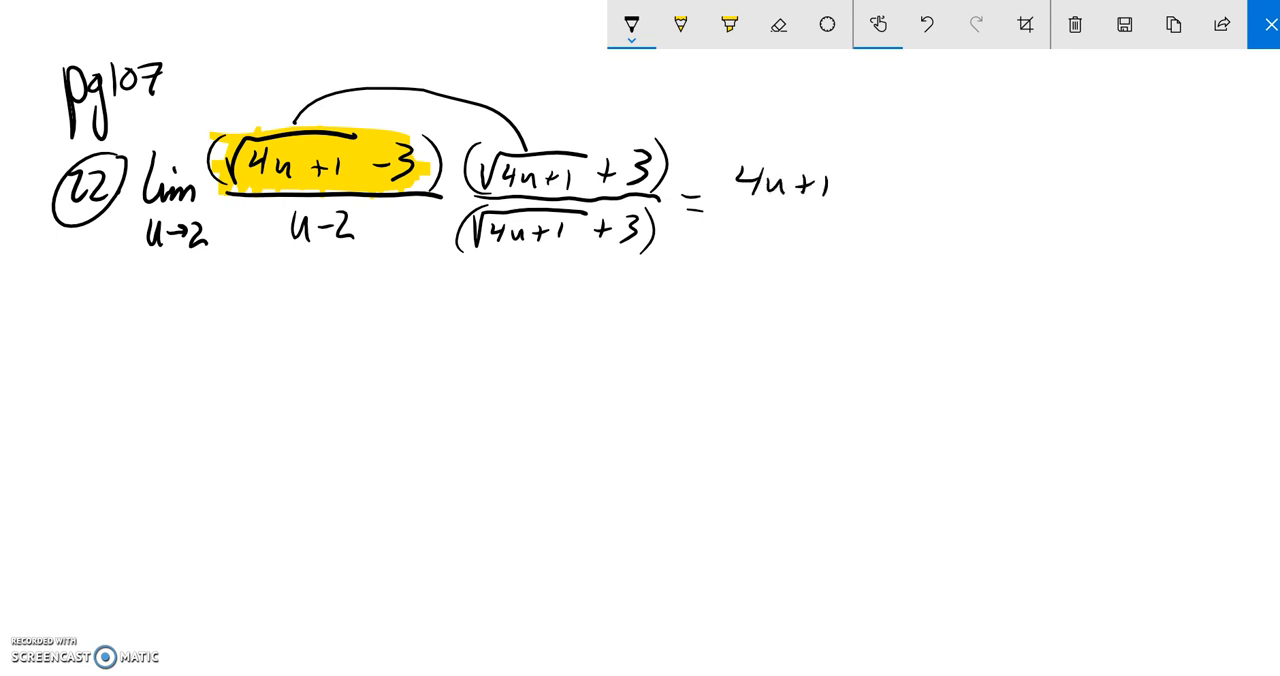
# - Draw multiplication arcs and write = (4u+1−9)/((u−2)(√(4u+1)+3))
pyautogui.moveTo(400, 150); pyautogui.dragTo(630, 150)
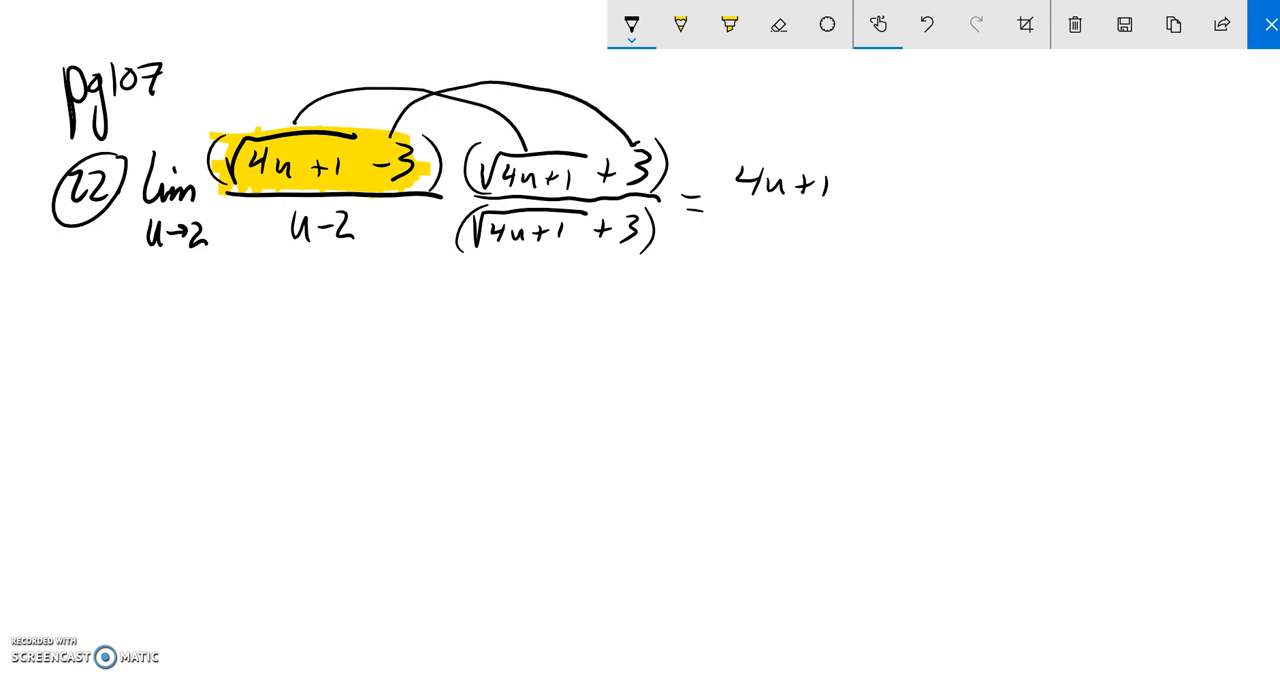
pyautogui.write('-9')
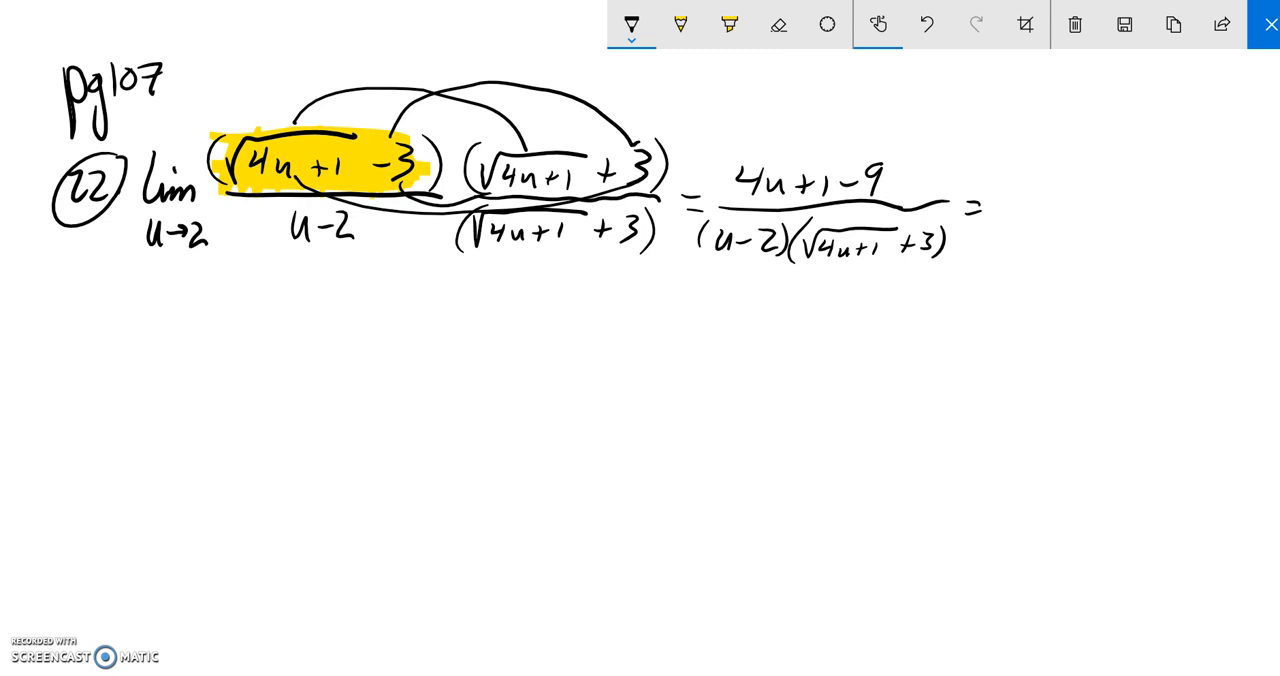
# - In red, rewrite 4u−8 as 4(u−2) and cross out the common u−2 factors
pyautogui.click(636, 24)
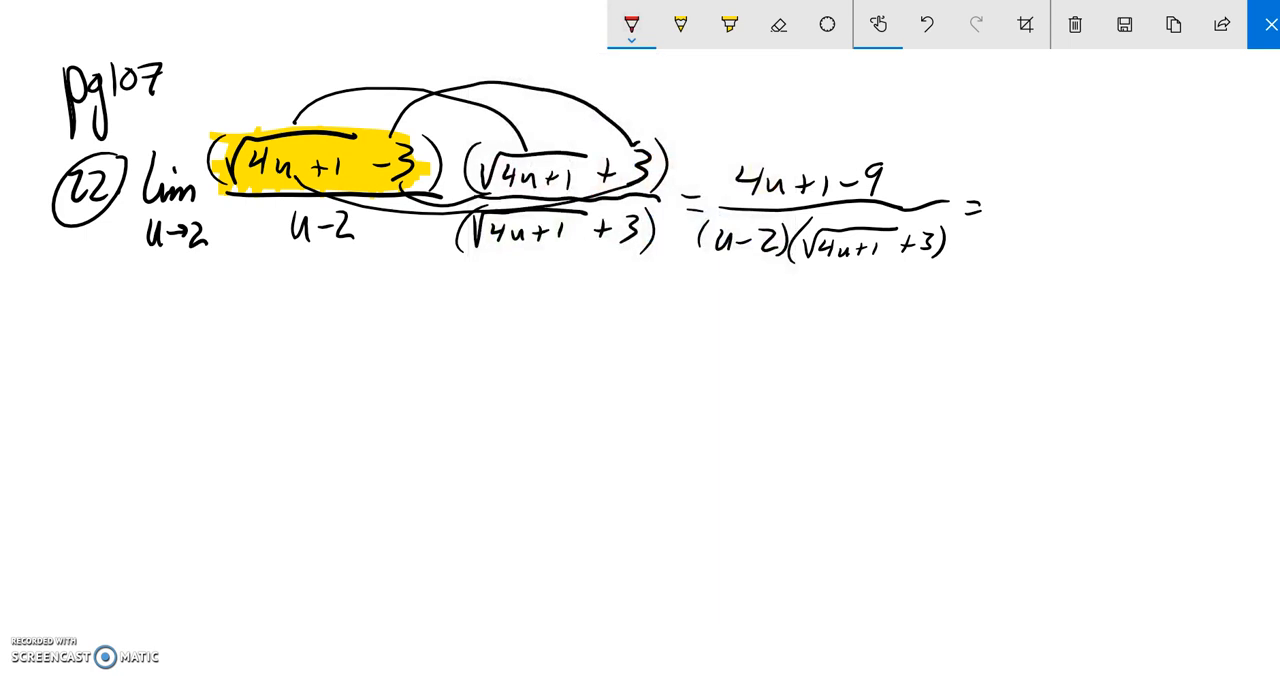
pyautogui.write('4u-5')
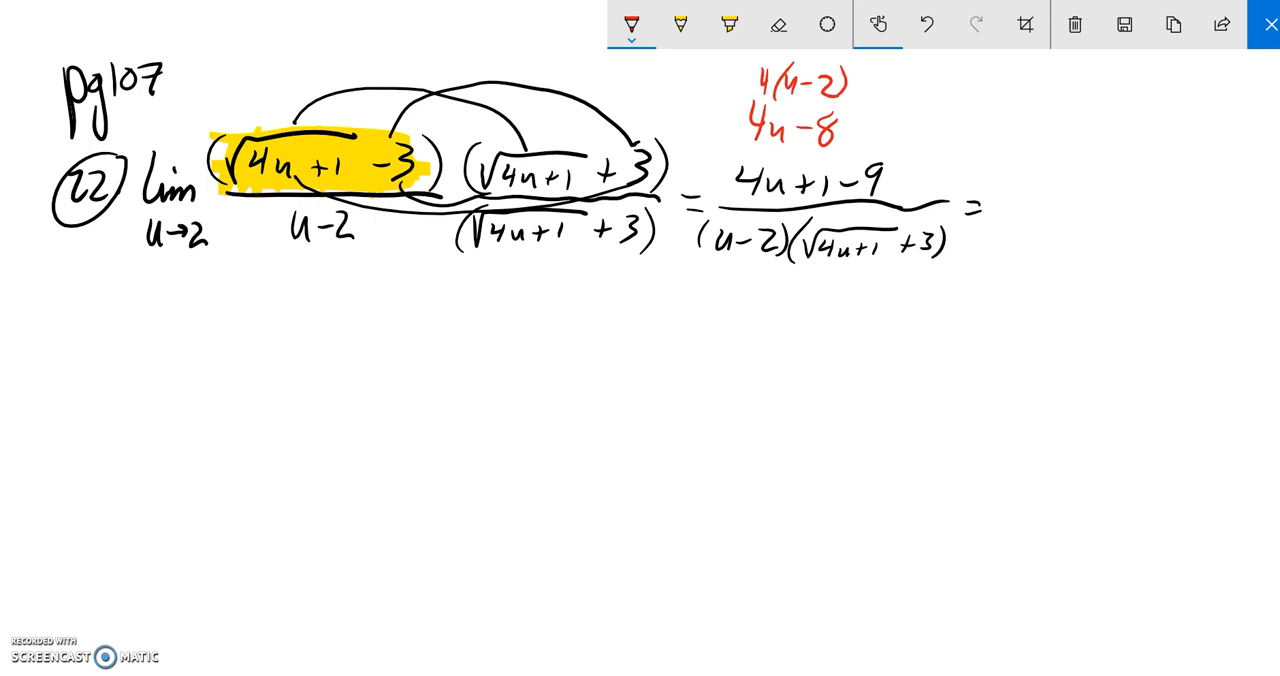
pyautogui.moveTo(700, 160); pyautogui.dragTo(696, 184)
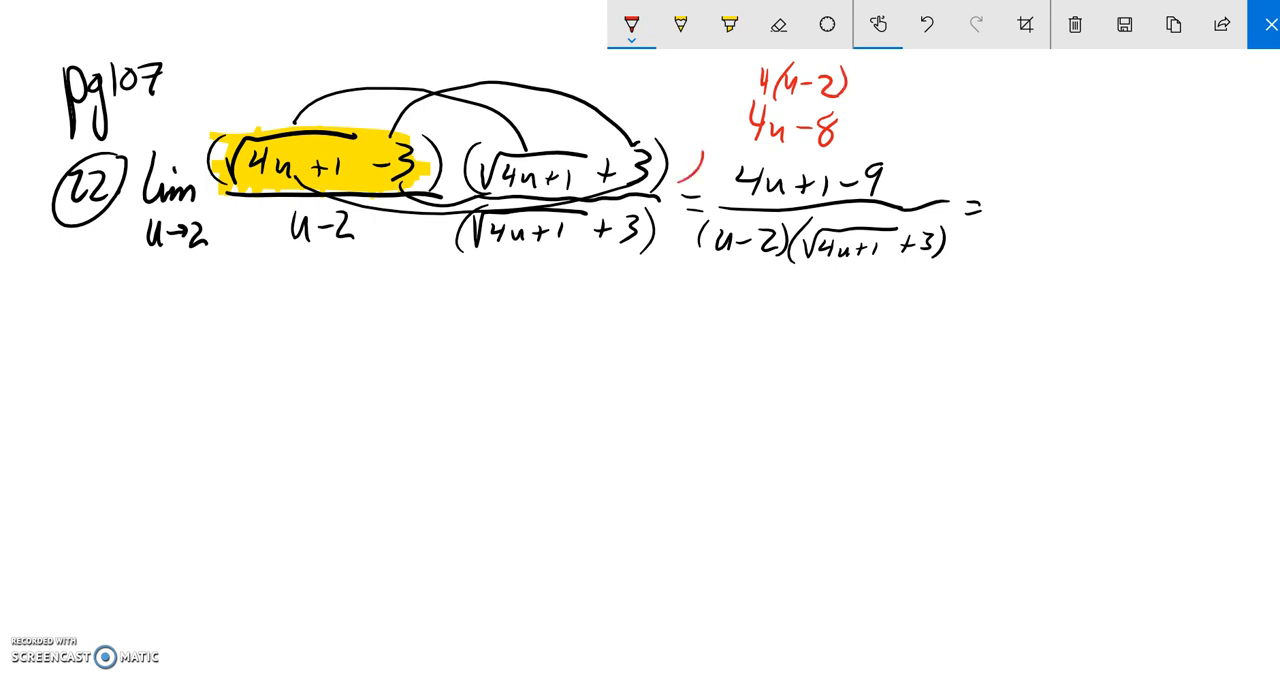
pyautogui.moveTo(690, 180); pyautogui.dragTo(710, 190)
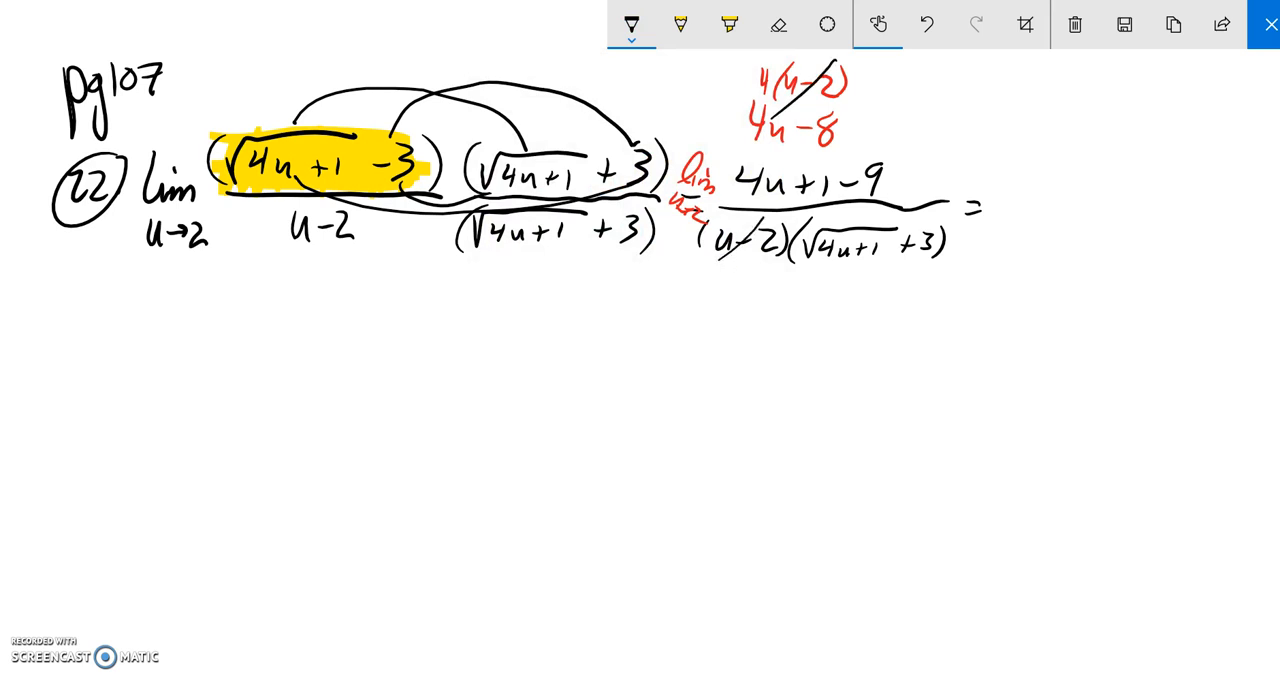
# - After the equals sign, write the new limit as u→2
pyautogui.moveTo(1000, 200); pyautogui.dragTo(1056, 200)
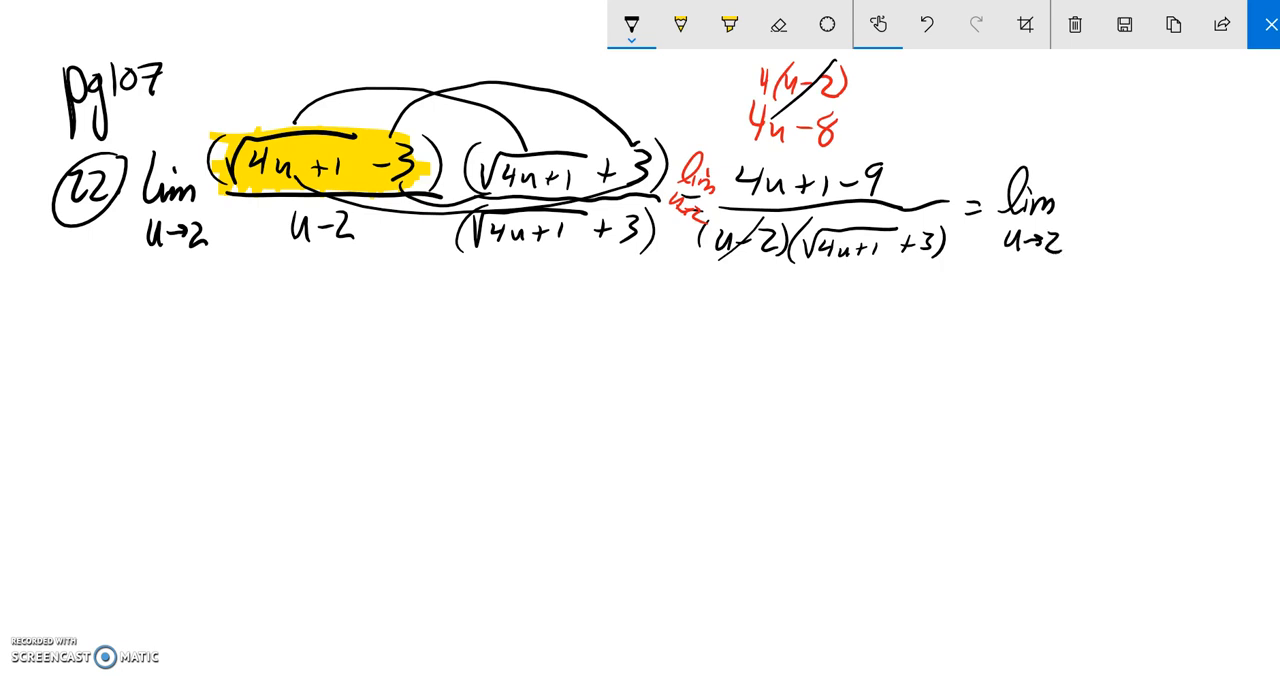
# - Write the simplified fraction 4/(√(4u+1)+3) after the limit
pyautogui.moveTo(1100, 180); pyautogui.dragTo(1150, 216)
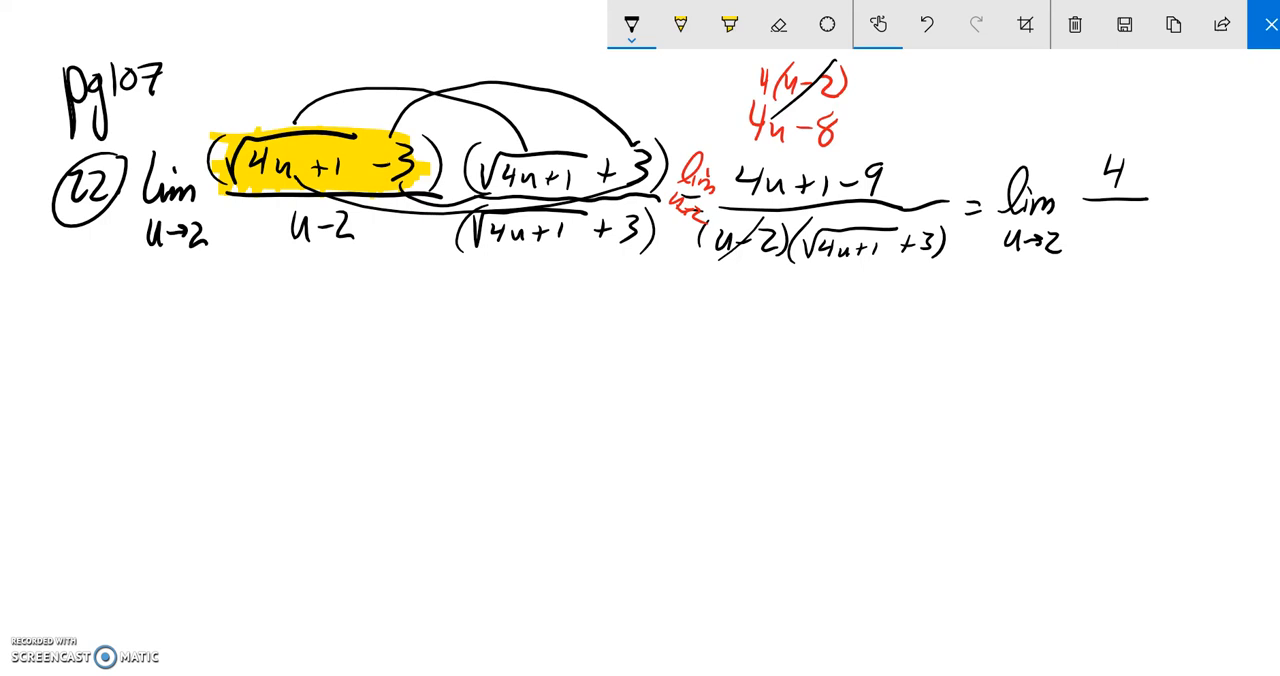
pyautogui.moveTo(1090, 216); pyautogui.dragTo(1160, 216)
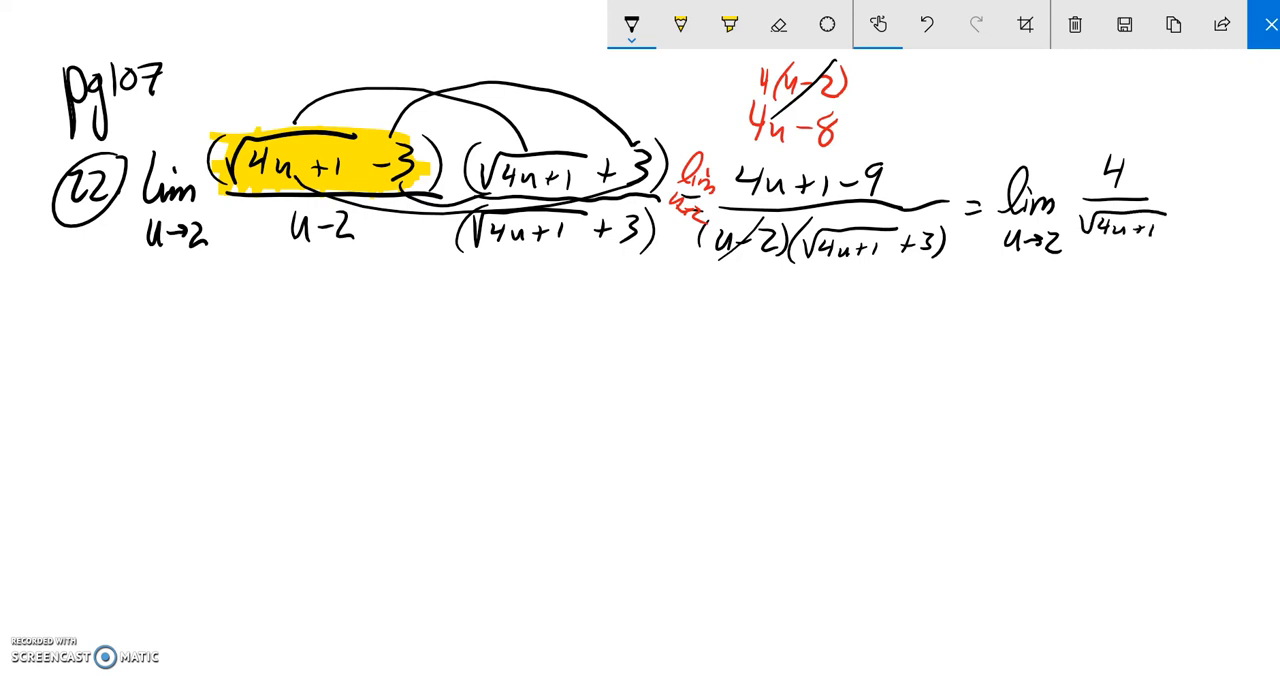
pyautogui.write('+3')
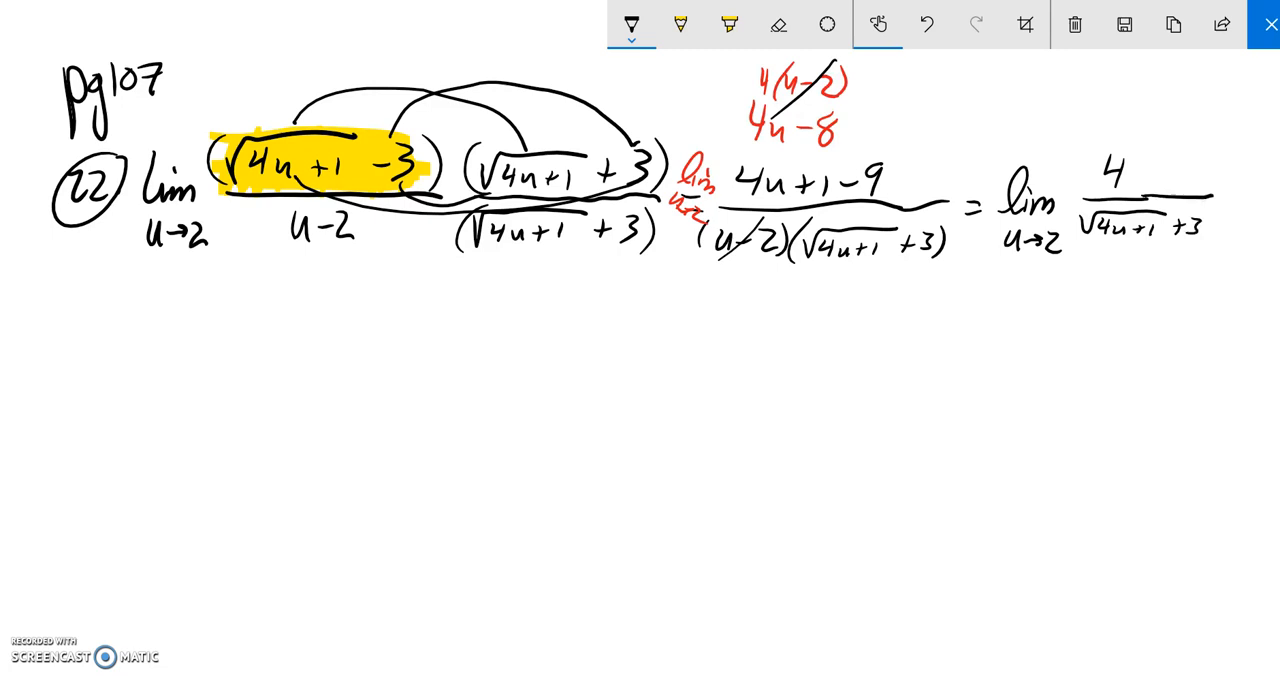
# - Below, begin substituting u = 2 as 4/√(4(2)+1…
pyautogui.moveTo(376, 290); pyautogui.dragTo(410, 340)
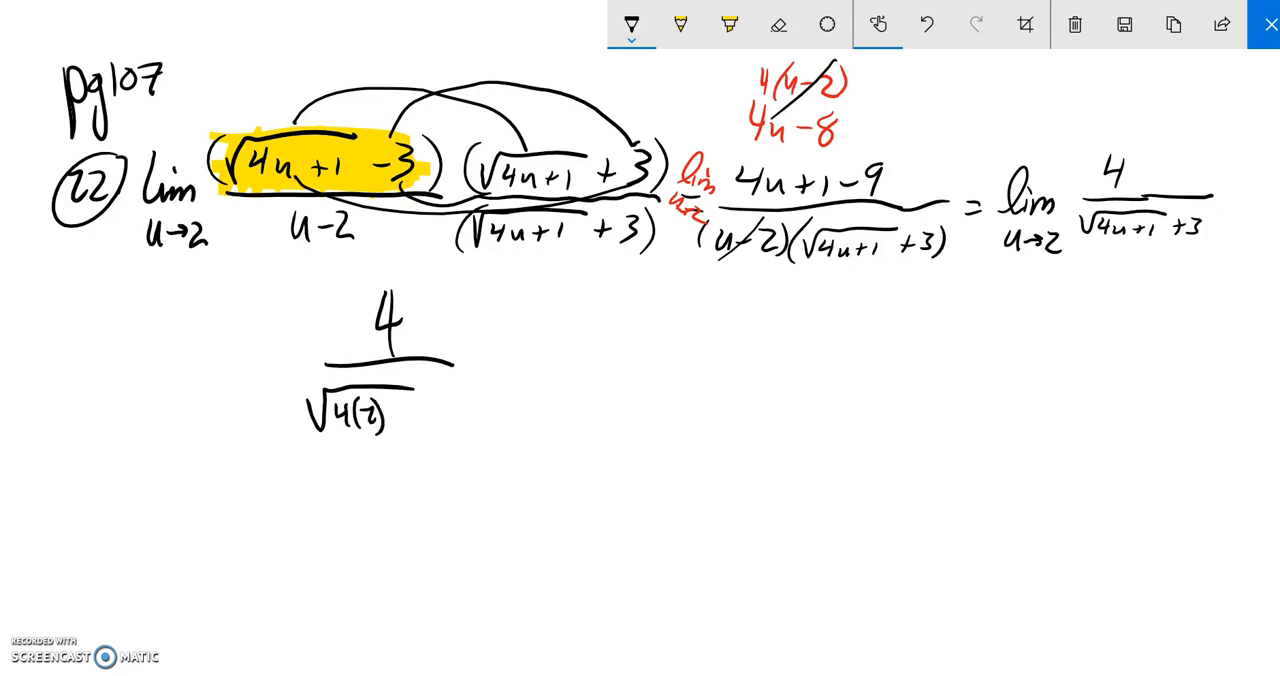
pyautogui.moveTo(390, 416); pyautogui.dragTo(410, 416)
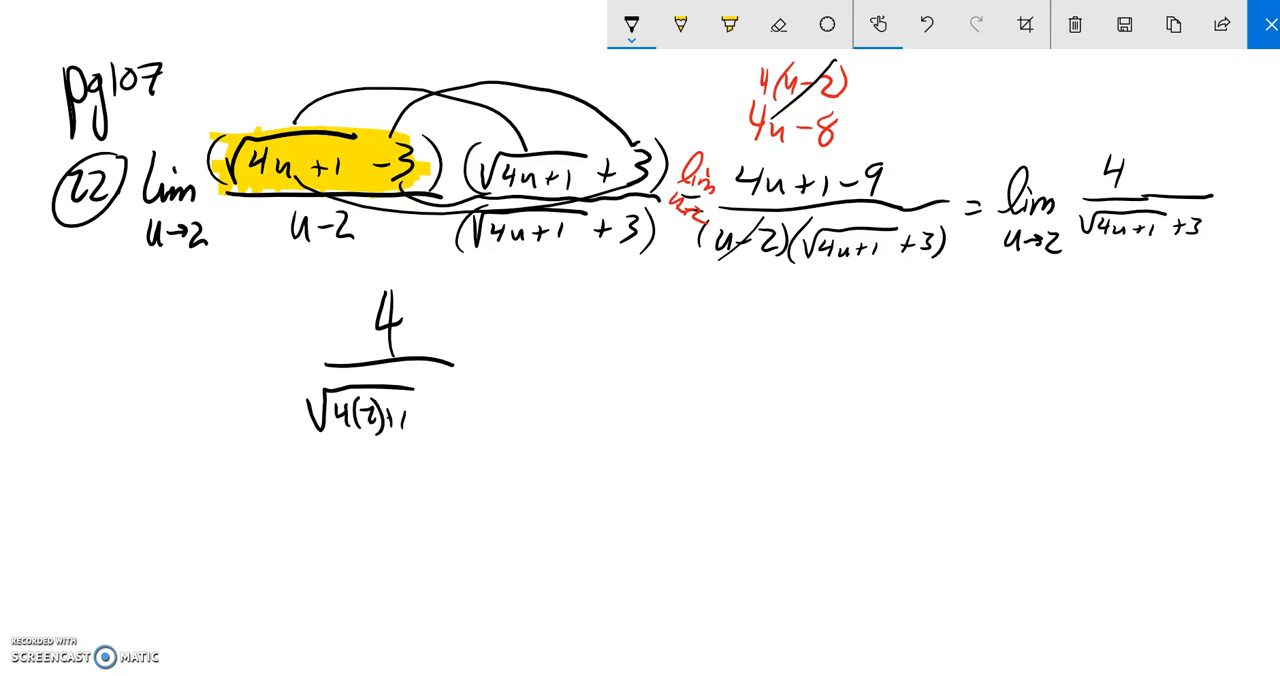